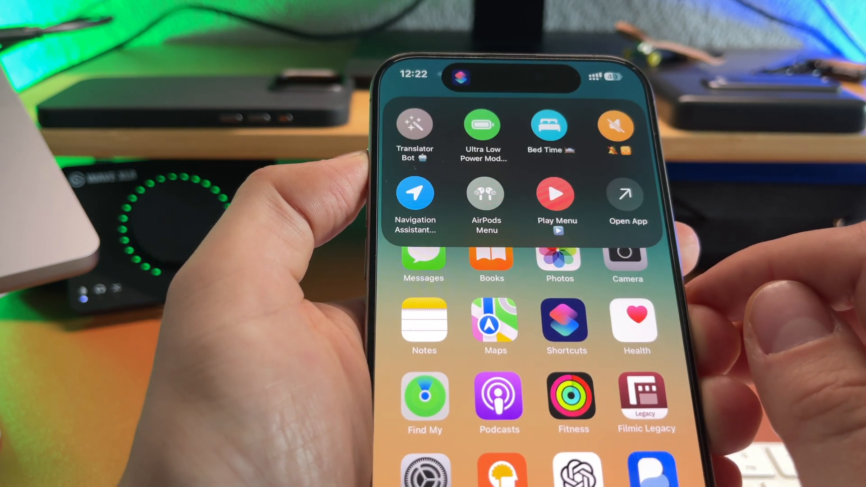
Show the Action Button shortcut menu (Translator Bot, Ultra Low Power Mode, Bed Time) and dismiss it
{"action": "left_click", "coordinate": [557, 201]}
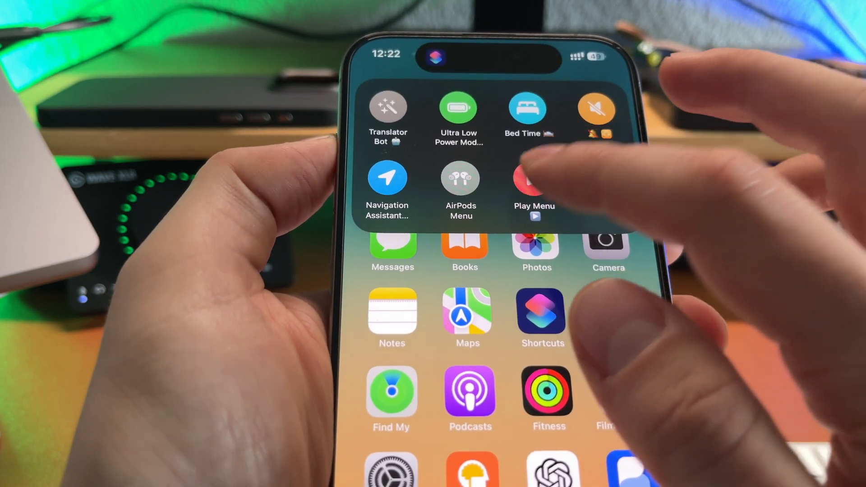
{"action": "left_click", "coordinate": [534, 182]}
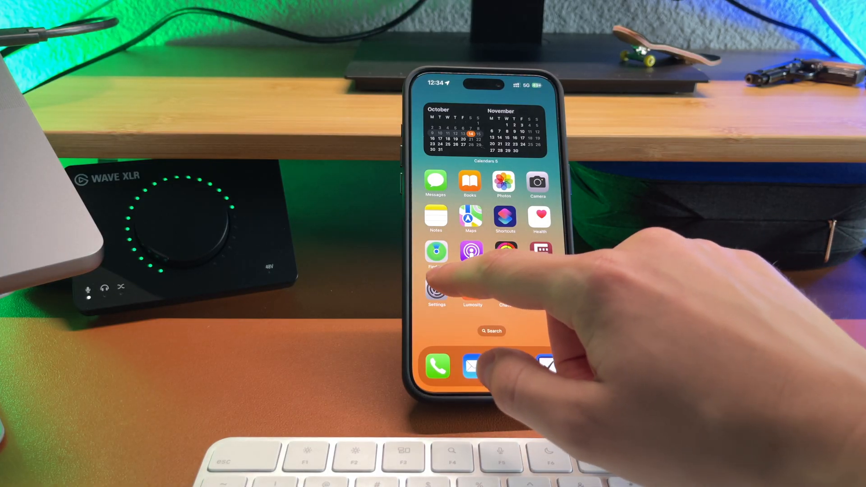
Launch the Shortcuts app to view the library with Get Started and My Shortcuts
{"action": "left_click", "coordinate": [435, 290]}
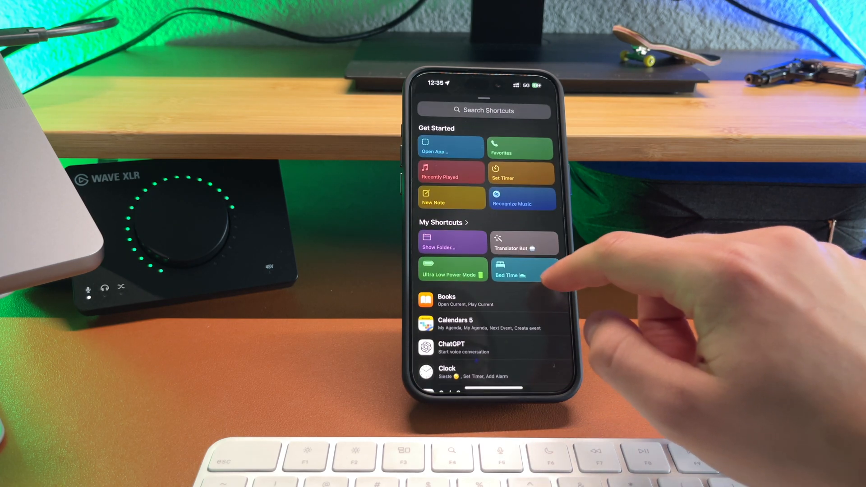
{"action": "left_click", "coordinate": [445, 222]}
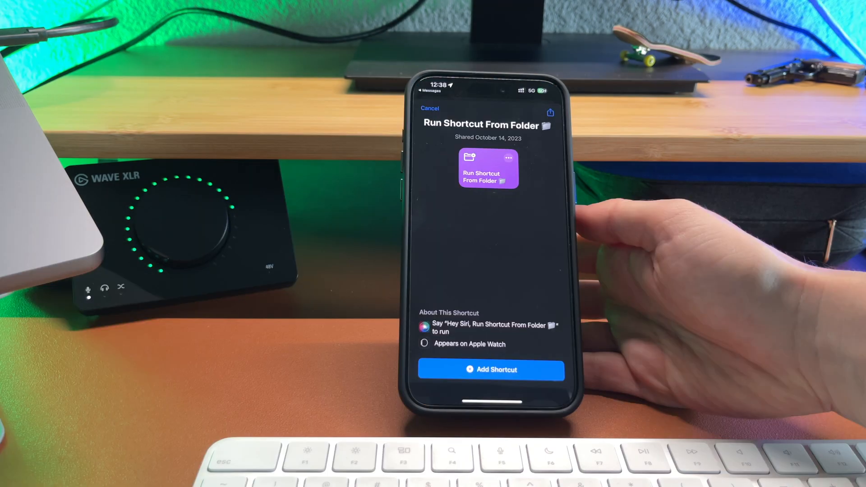
{"action": "mouse_move", "coordinate": [635, 249]}
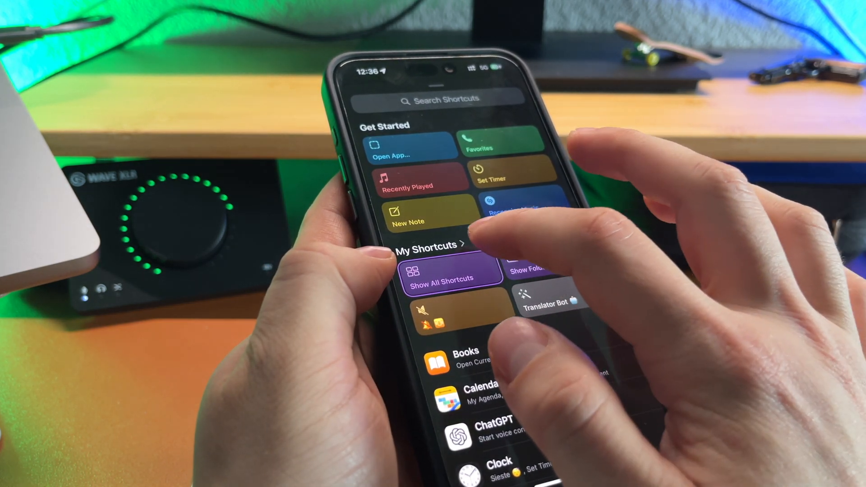
Run Show All Shortcuts and scroll the Run a Shortcut list to Run Shortcut From Folder, Instagram, Browse Top News
{"action": "left_click", "coordinate": [425, 245]}
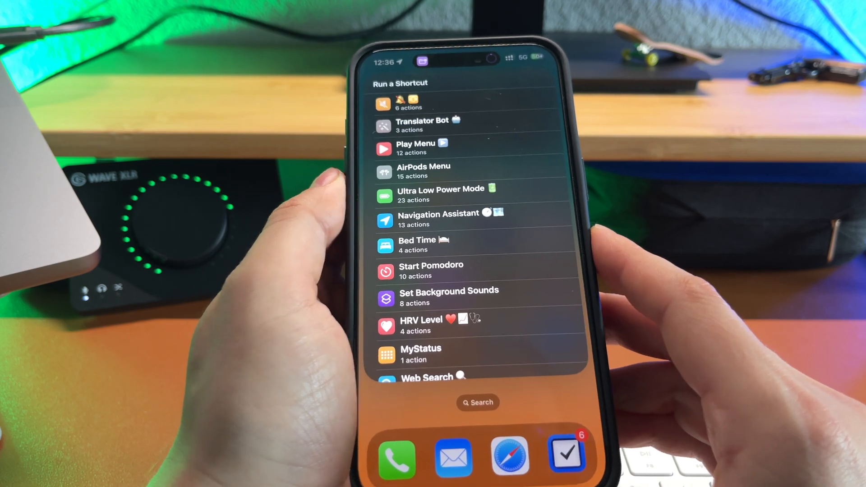
{"action": "scroll", "scroll_direction": "down", "scroll_amount": 3}
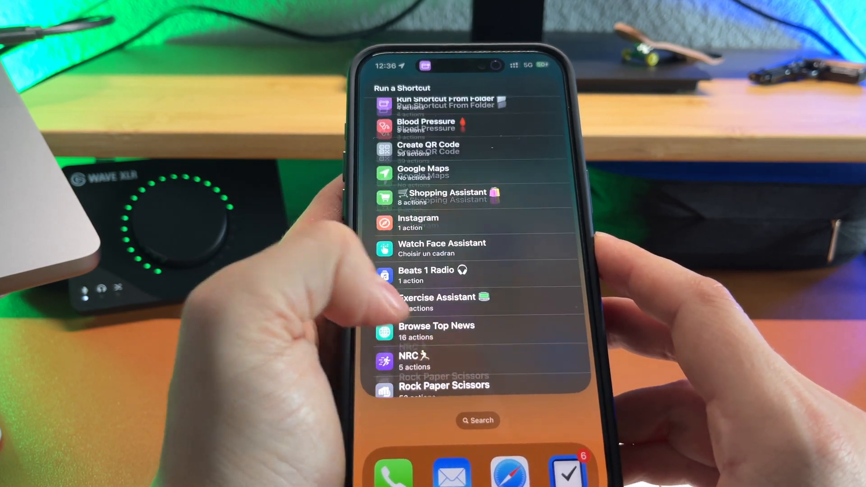